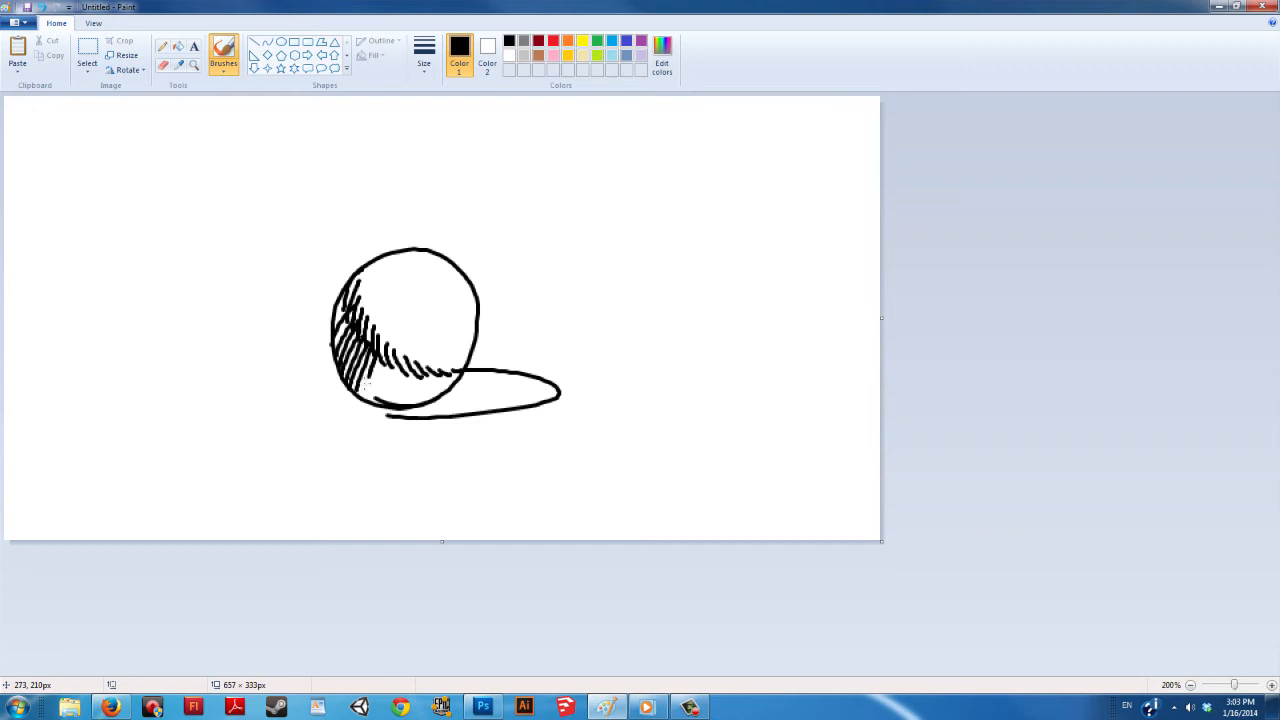
- Hatch the sphere's lower-left dark side and fill the shadow ellipse with black brush strokes
{"action": "left_click_drag", "start_coordinate": [360, 360], "coordinate": [400, 400]}
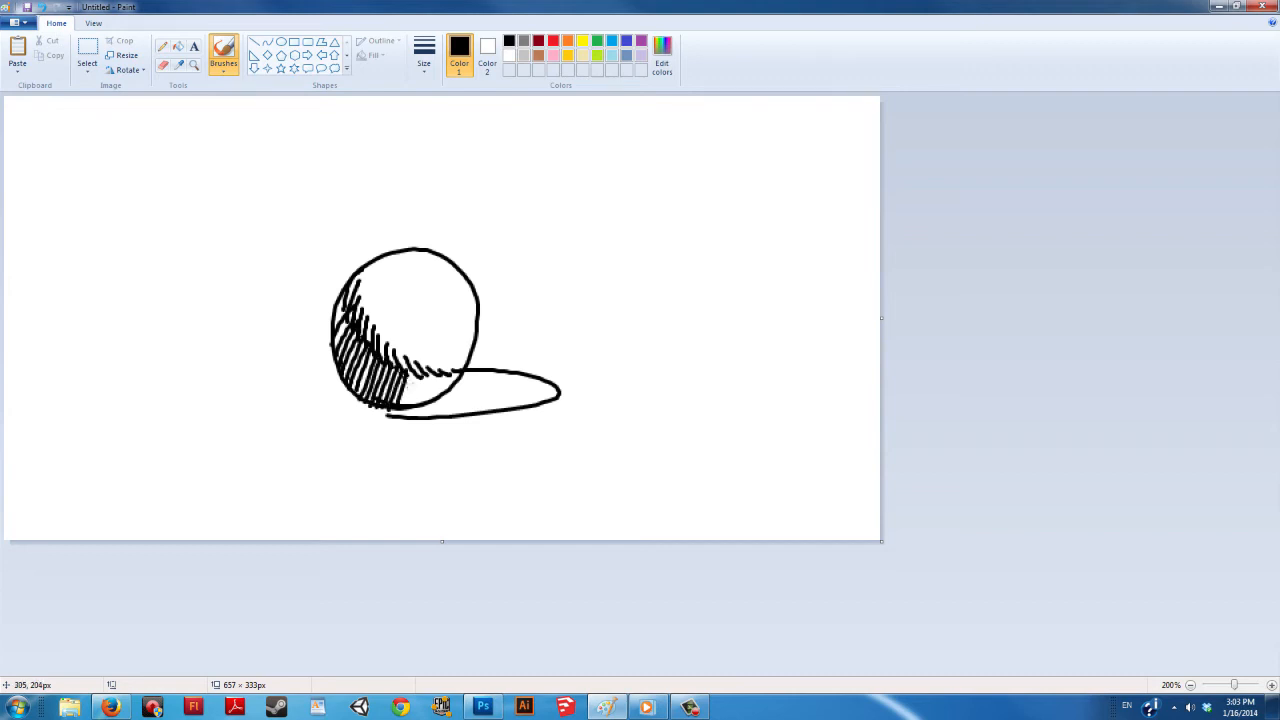
{"action": "left_click_drag", "start_coordinate": [410, 375], "coordinate": [450, 385]}
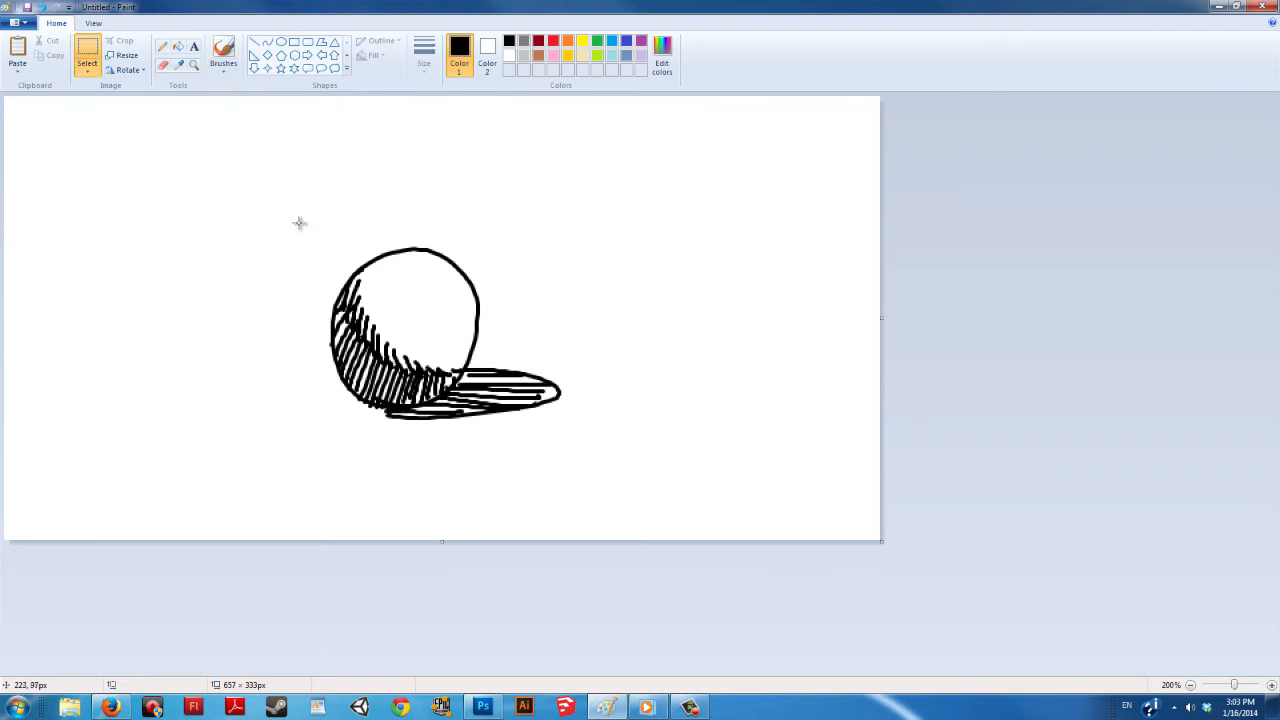
- Box-select the sphere with its shadow and shrink it to a much smaller size toward the upper left
{"action": "left_click_drag", "start_coordinate": [290, 217], "coordinate": [590, 455]}
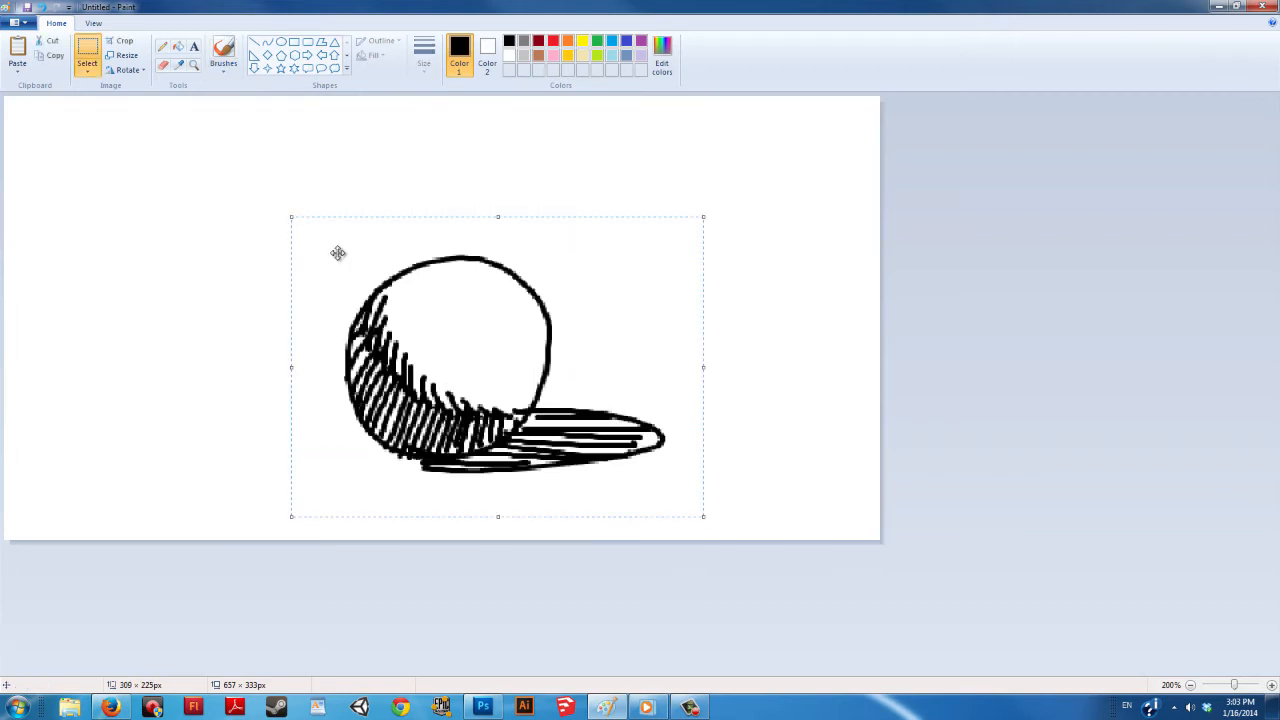
{"action": "mouse_move", "coordinate": [259, 211]}
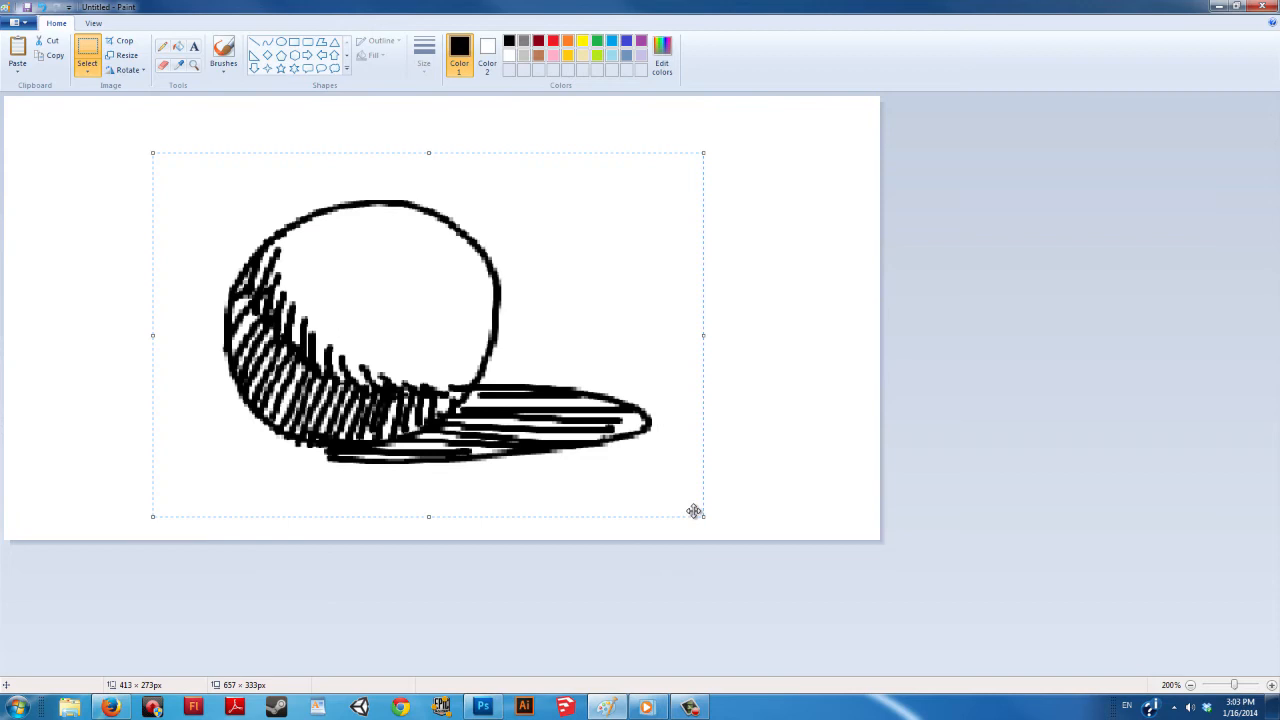
{"action": "left_click_drag", "start_coordinate": [695, 513], "coordinate": [438, 372]}
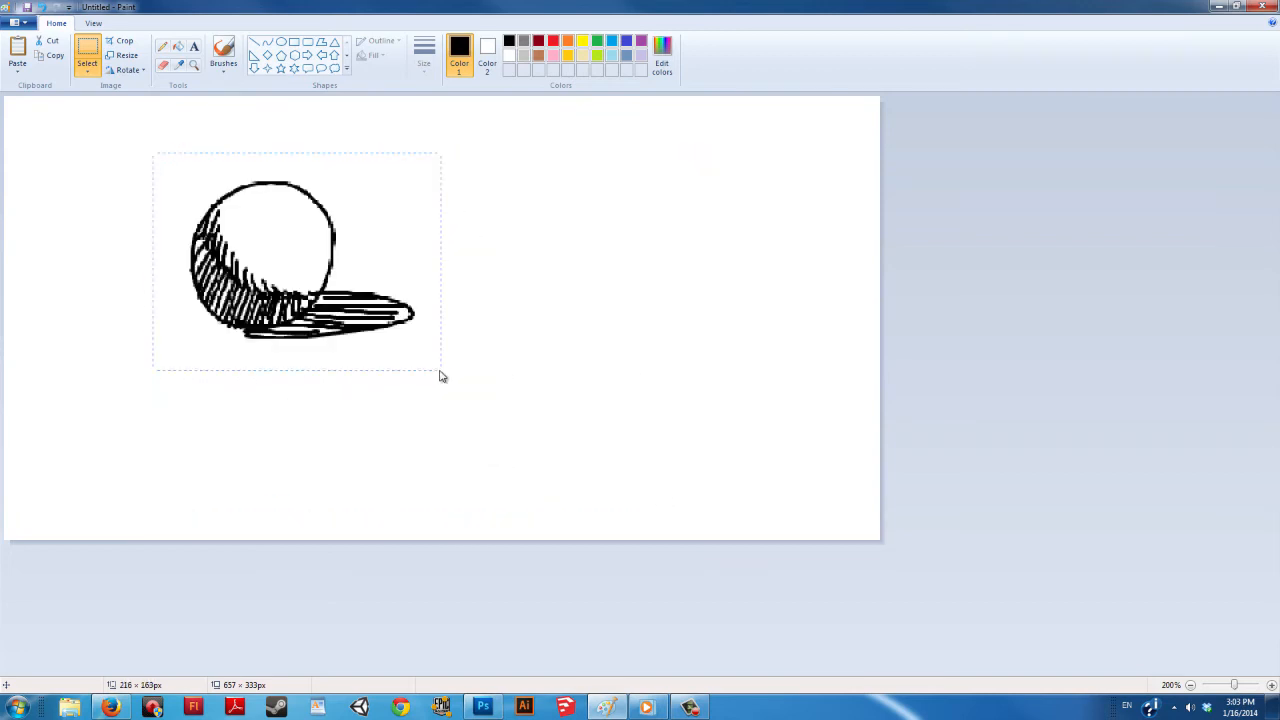
- Move the drawing to the top-left, trim the canvas tightly around it, then enlarge it slightly and start a new selection
{"action": "left_click_drag", "start_coordinate": [296, 260], "coordinate": [470, 335]}
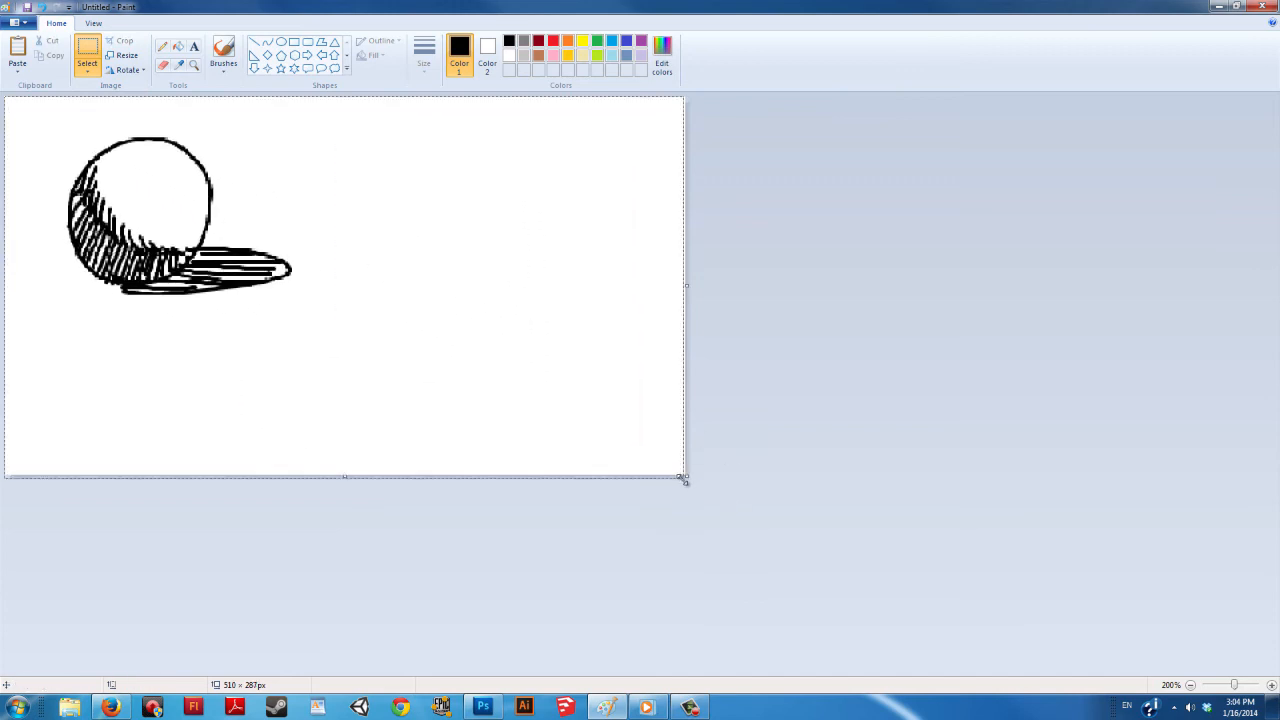
{"action": "left_click_drag", "start_coordinate": [685, 479], "coordinate": [367, 354]}
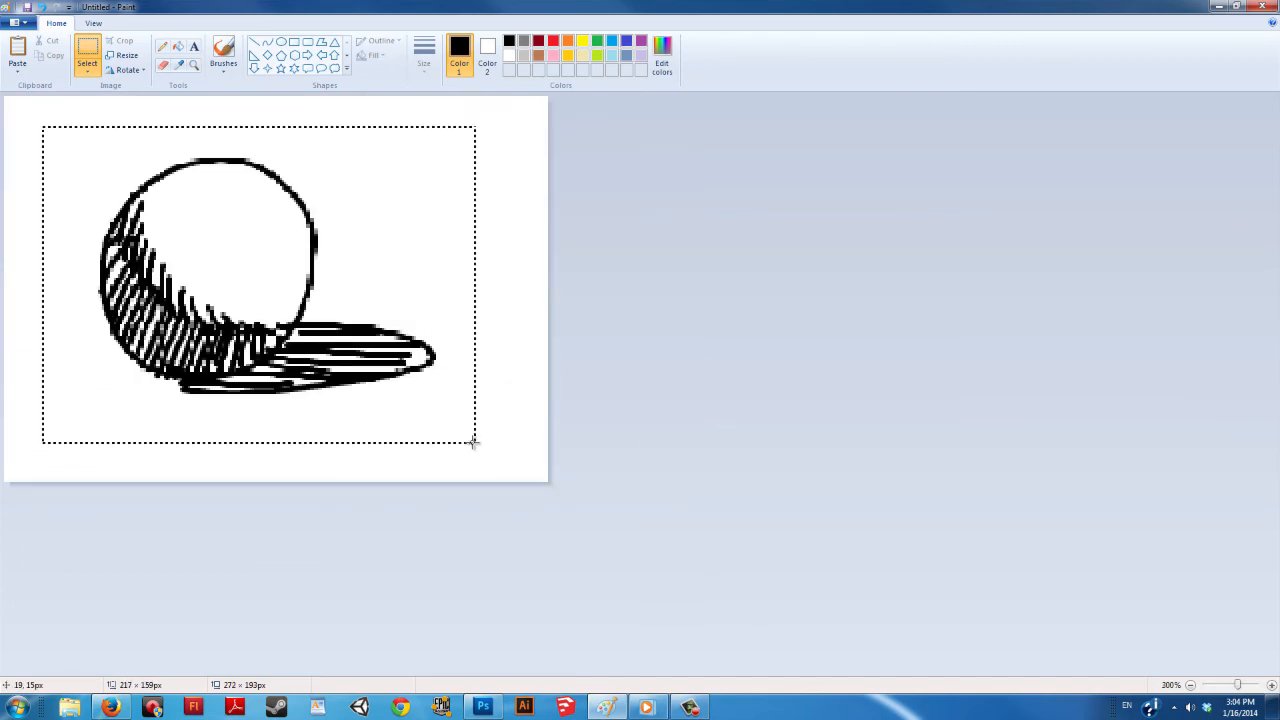
{"action": "left_click_drag", "start_coordinate": [472, 442], "coordinate": [435, 405]}
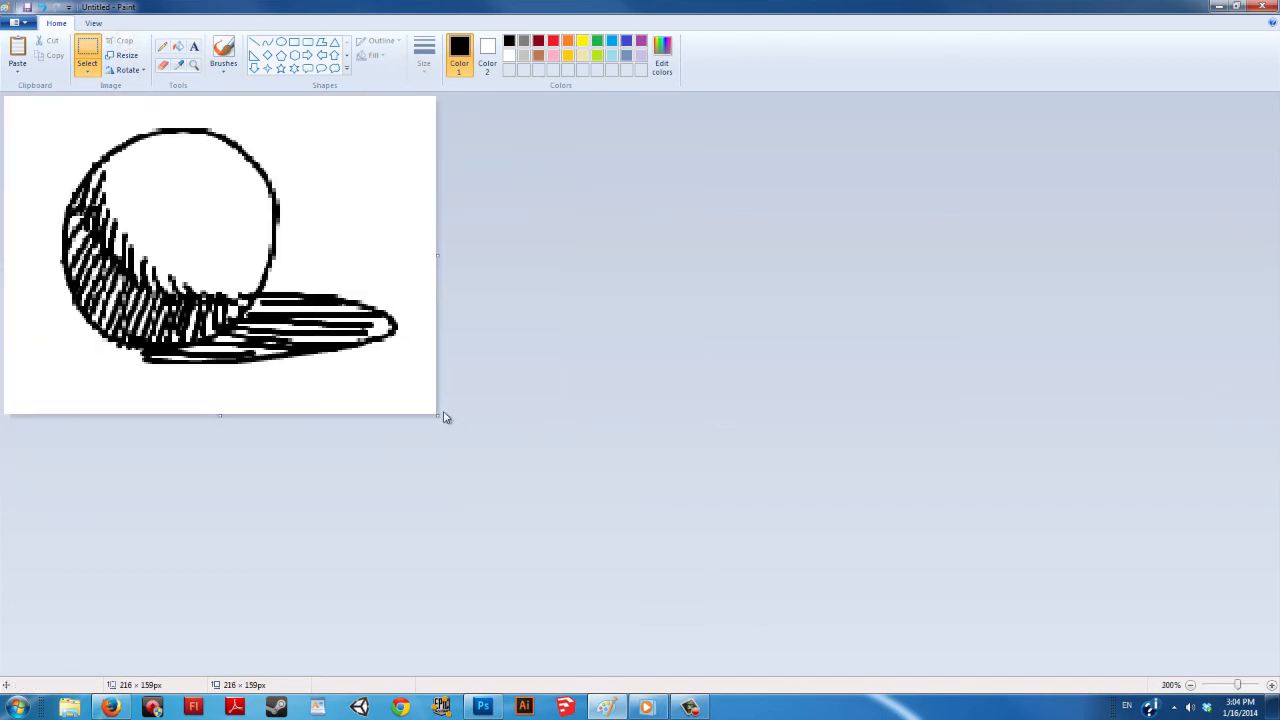
{"action": "left_click_drag", "start_coordinate": [438, 413], "coordinate": [718, 575]}
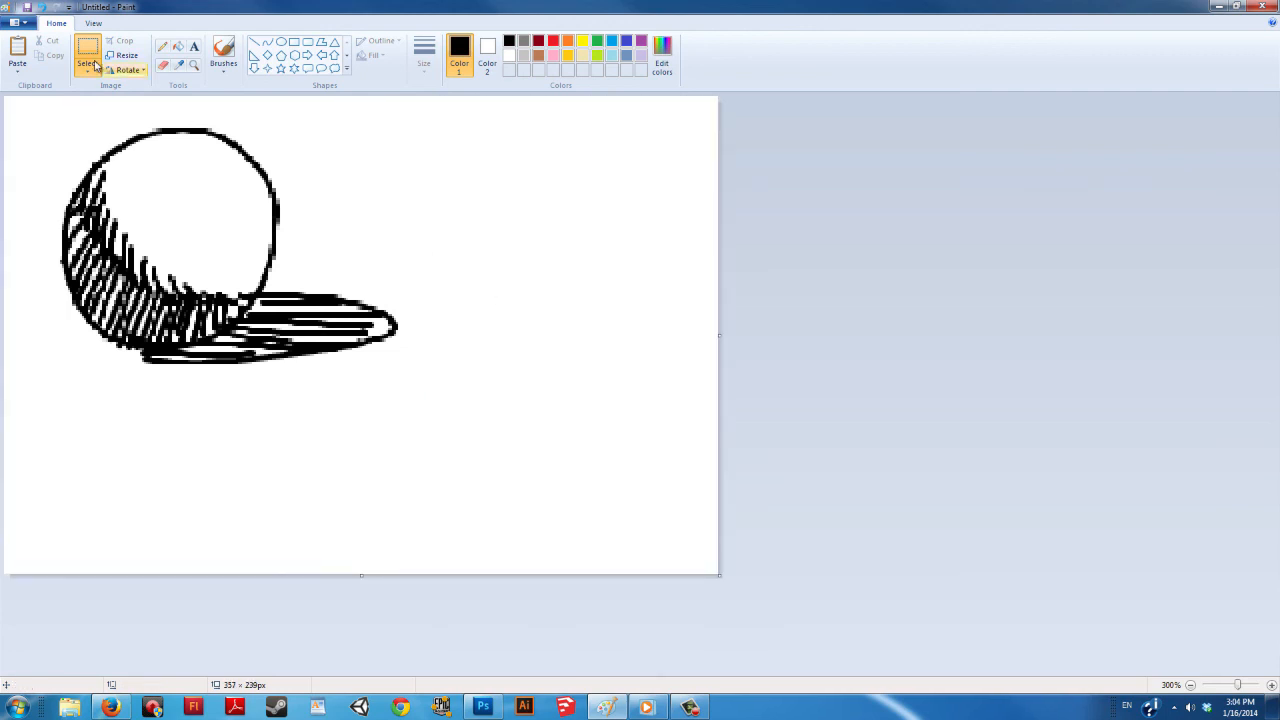
{"action": "left_click", "coordinate": [88, 52]}
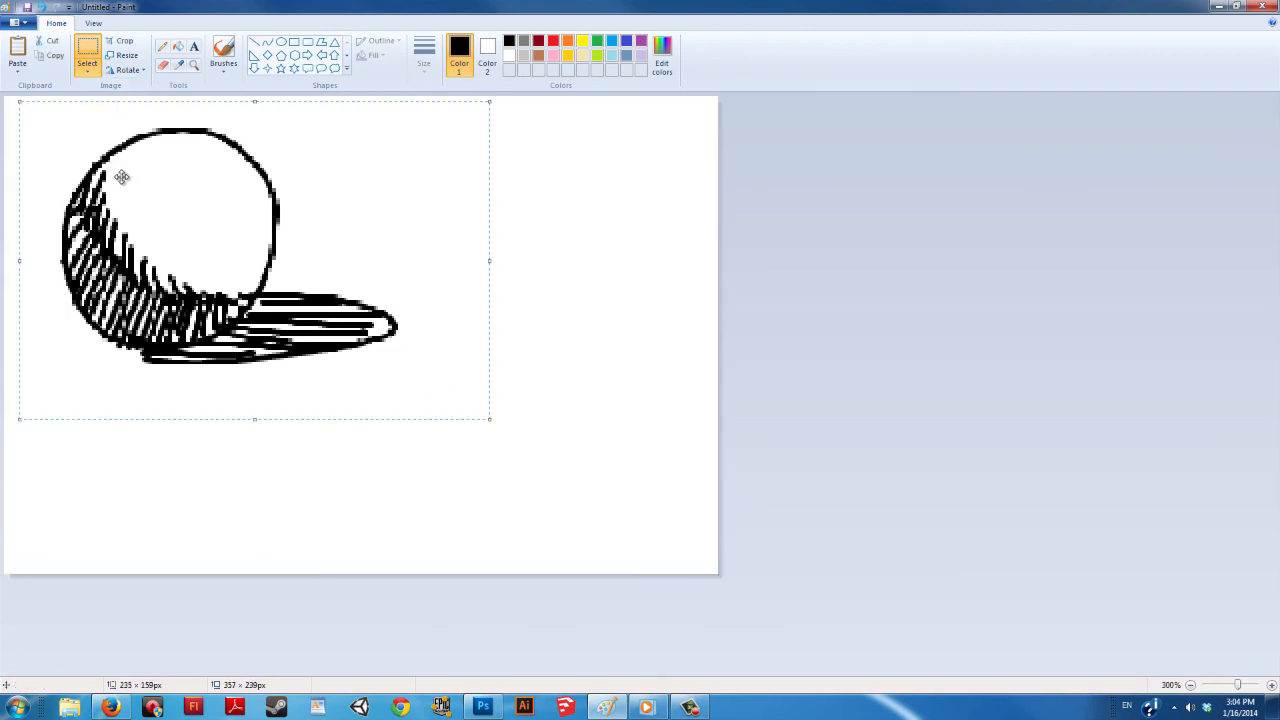